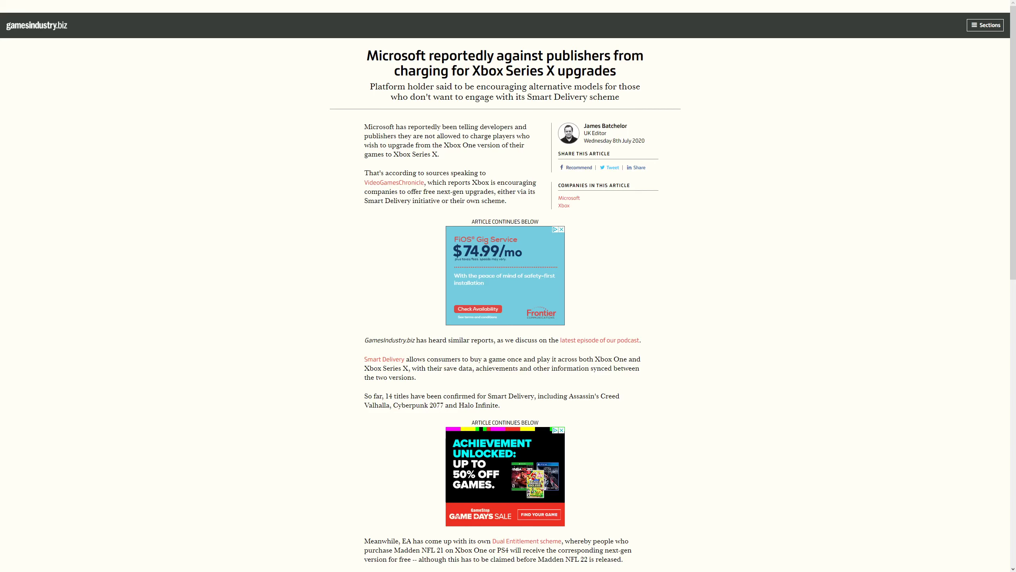
{"action": "scroll", "scroll_direction": "down", "scroll_amount": 3}
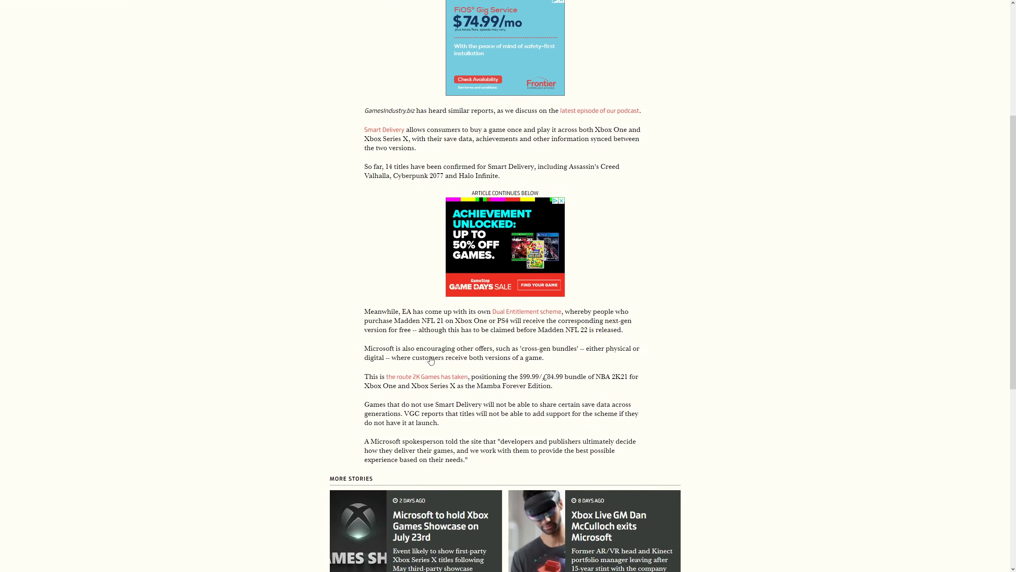
{"action": "scroll", "scroll_direction": "up", "scroll_amount": 3}
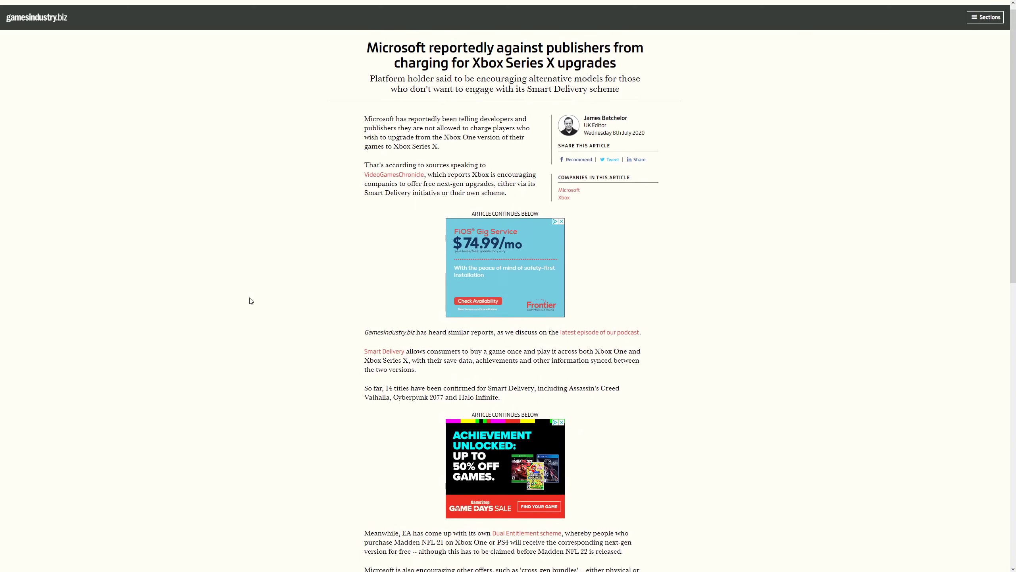
{"action": "scroll", "scroll_direction": "down", "scroll_amount": 3}
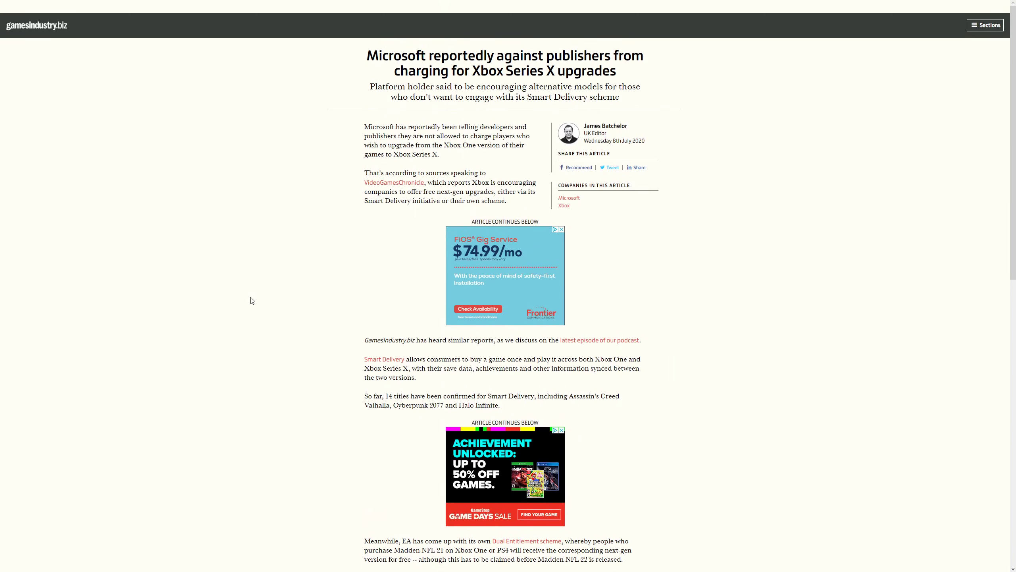
{"action": "scroll", "scroll_direction": "down", "scroll_amount": 3}
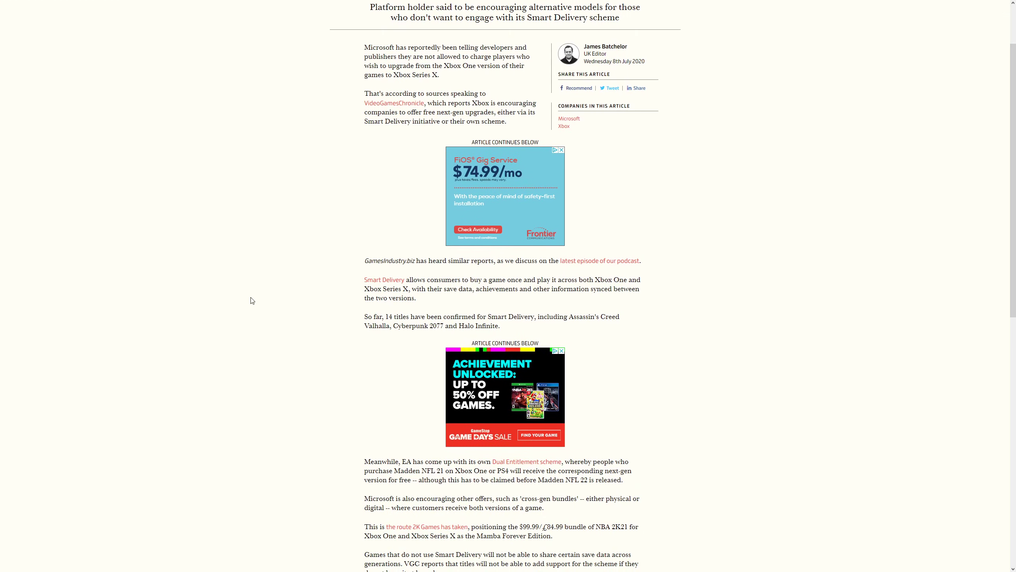
{"action": "mouse_move", "coordinate": [278, 303]}
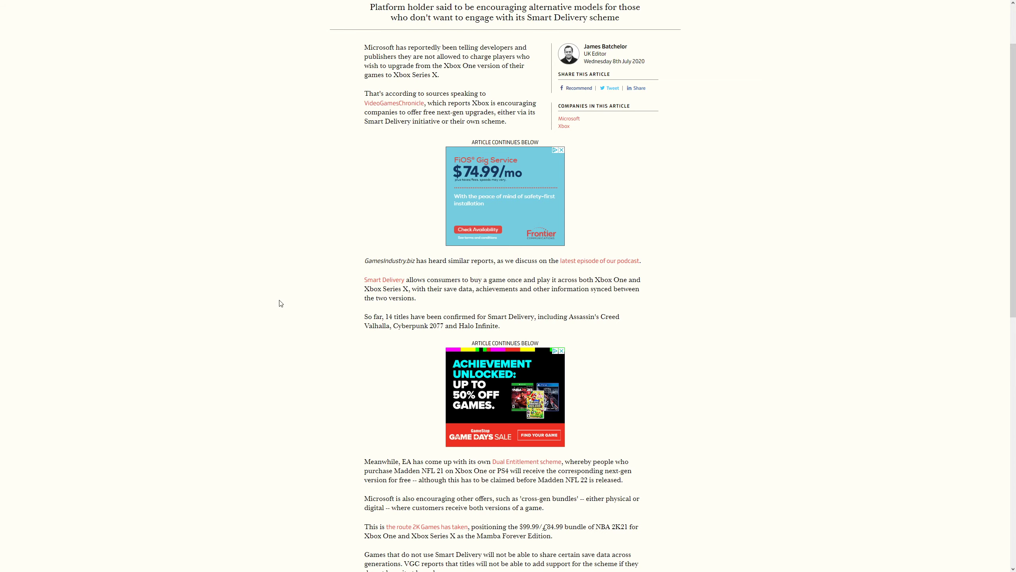
{"action": "scroll", "scroll_direction": "down", "scroll_amount": 3}
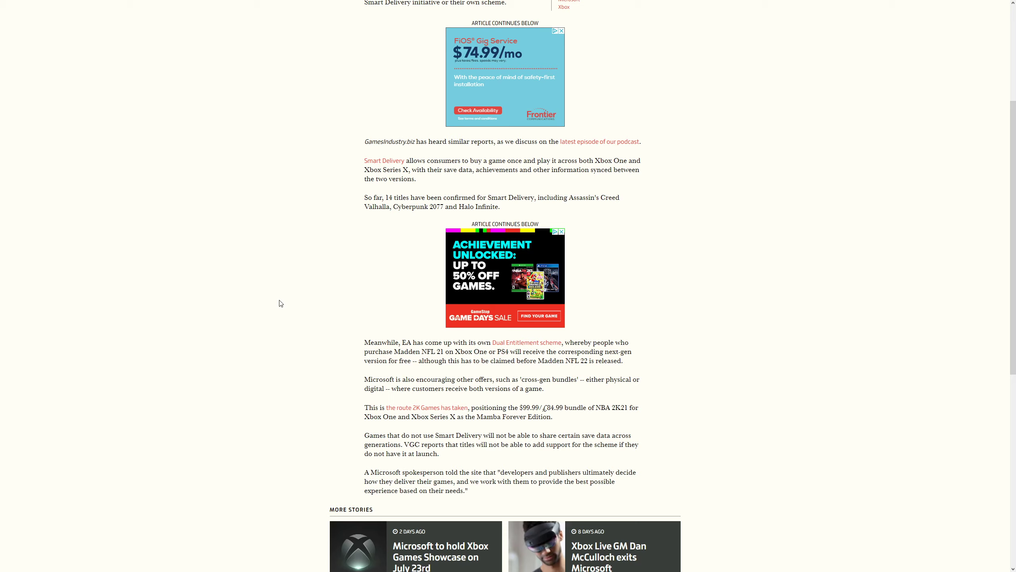
{"action": "scroll", "scroll_direction": "down", "scroll_amount": 3}
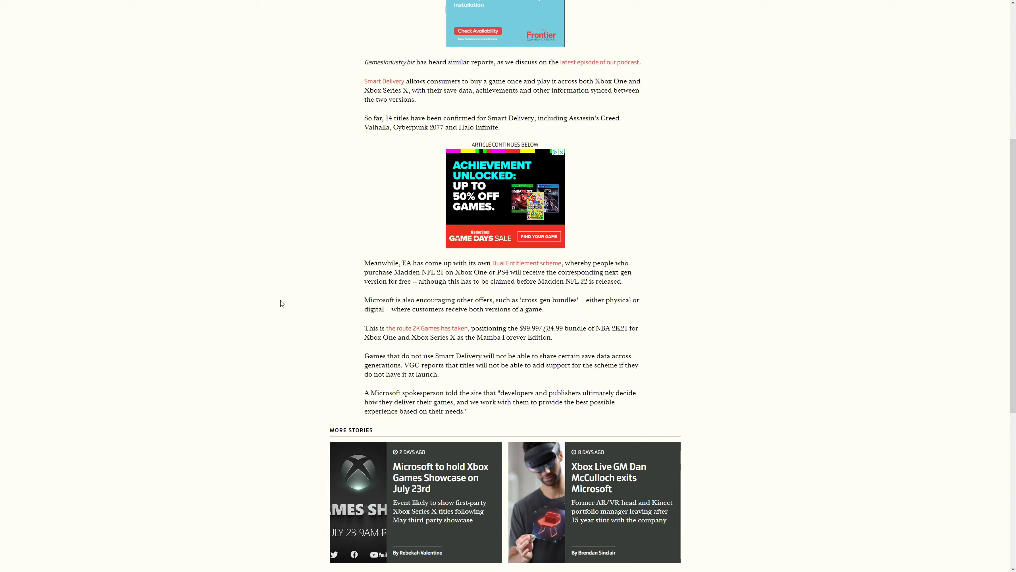
{"action": "mouse_move", "coordinate": [318, 314]}
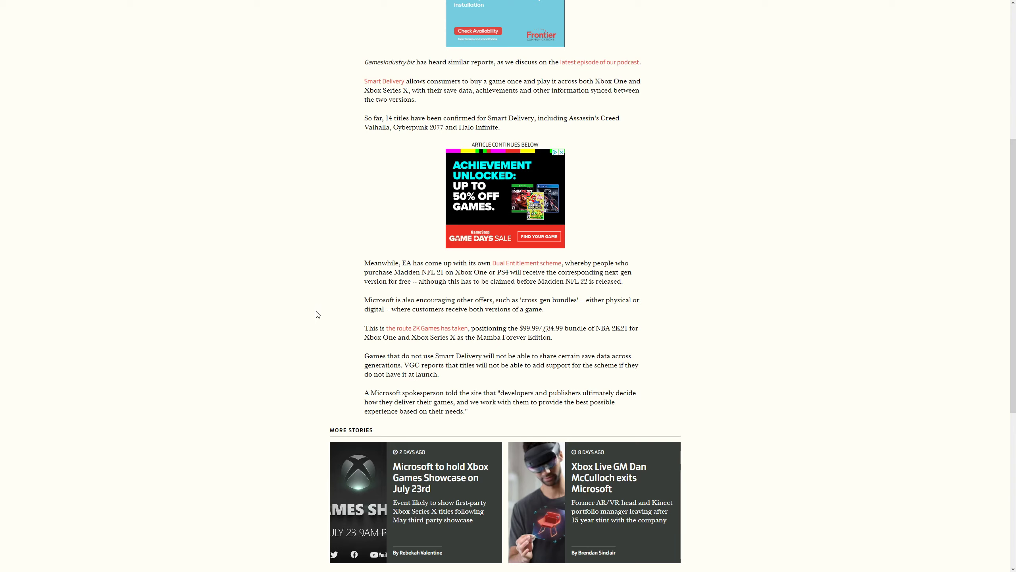
{"action": "mouse_move", "coordinate": [323, 312]}
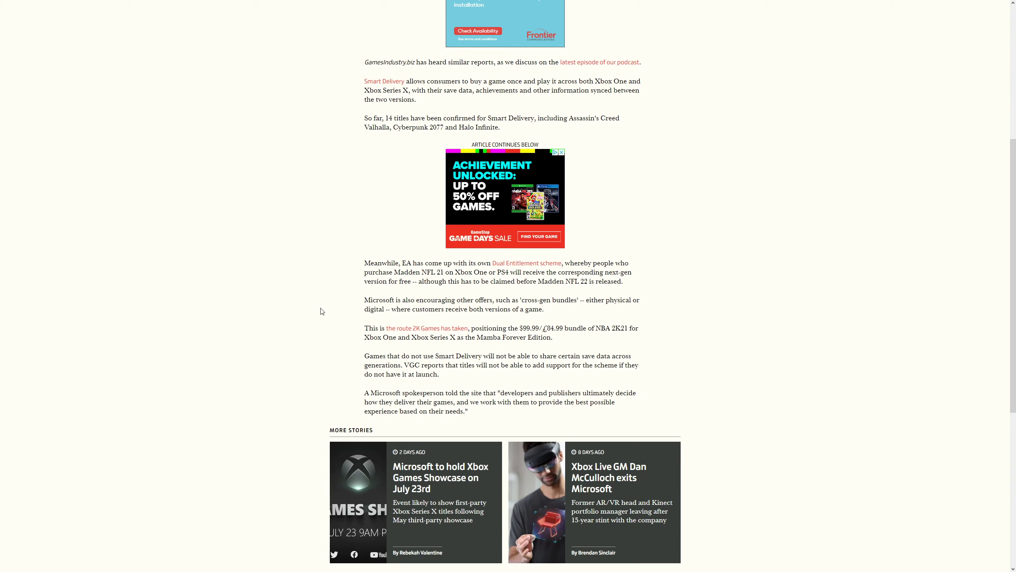
{"action": "scroll", "scroll_direction": "down", "scroll_amount": 3}
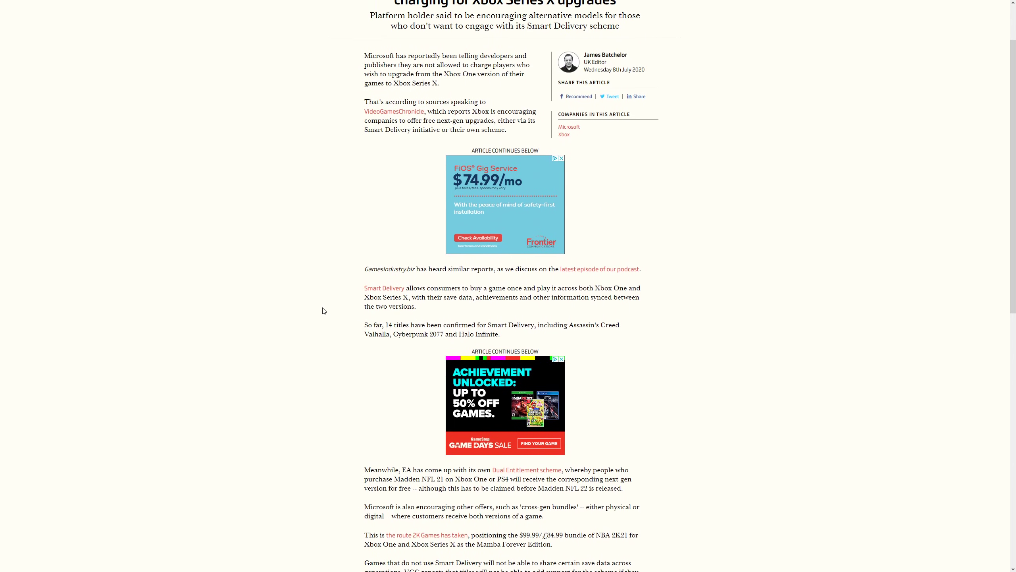
{"action": "scroll", "scroll_direction": "up", "scroll_amount": 3}
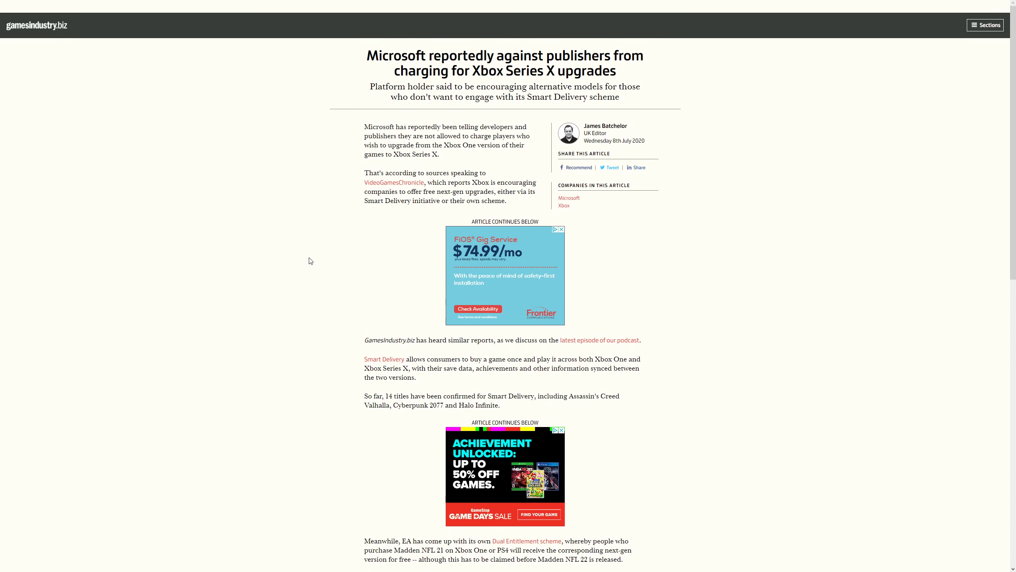
{"action": "mouse_move", "coordinate": [268, 246]}
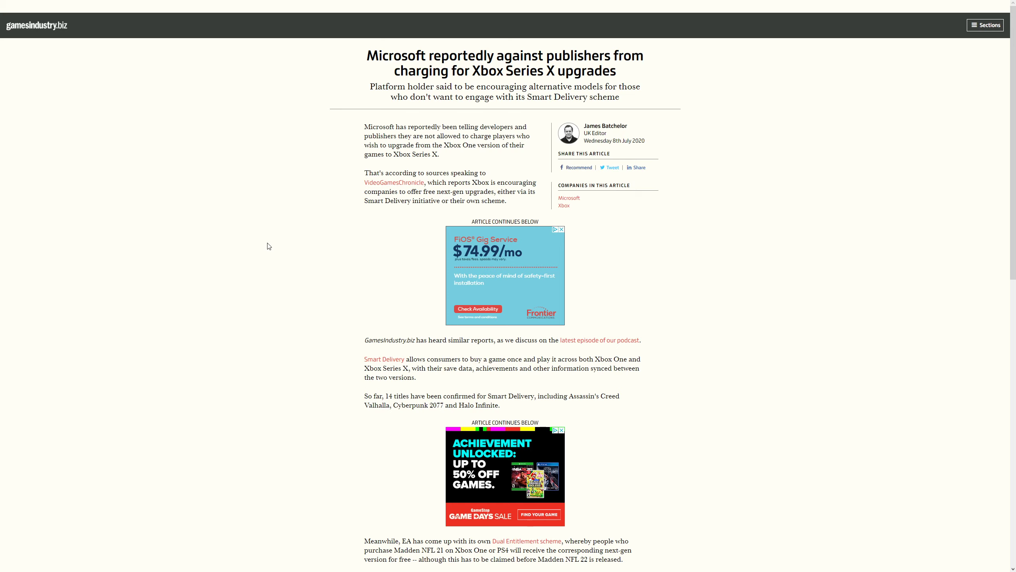
{"action": "mouse_move", "coordinate": [267, 253]}
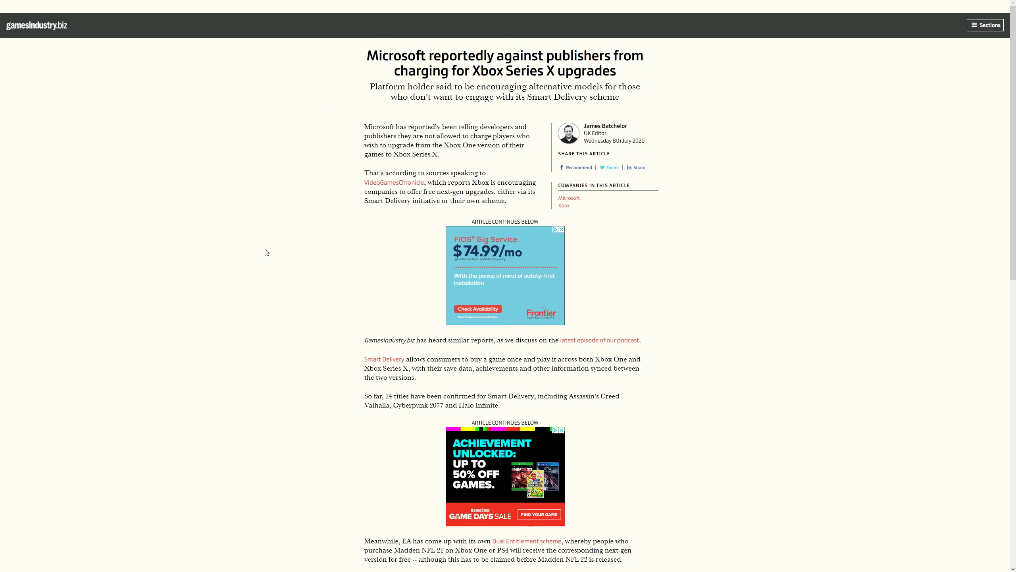
{"action": "mouse_move", "coordinate": [264, 246]}
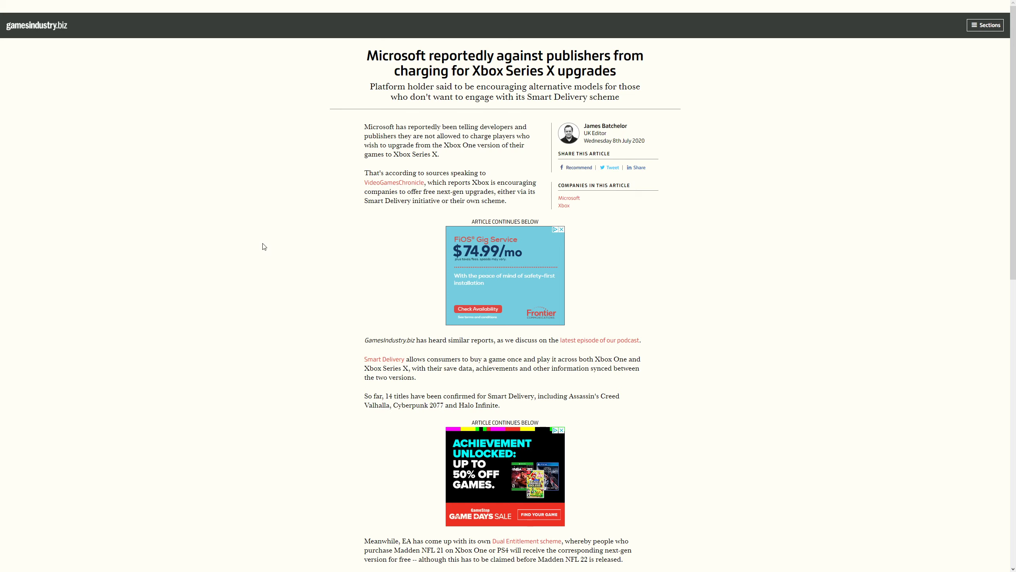
{"action": "mouse_move", "coordinate": [322, 302]}
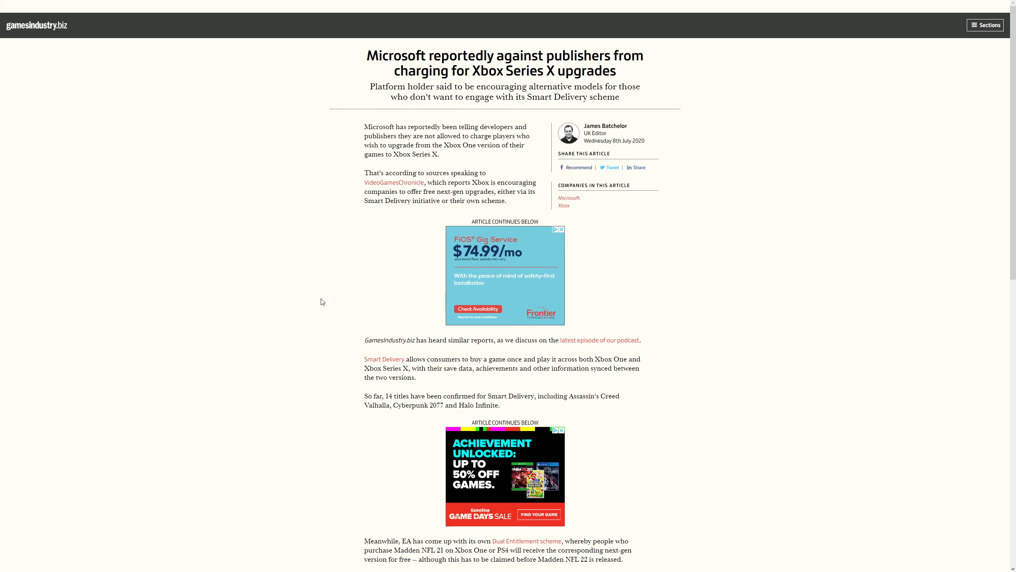
{"action": "mouse_move", "coordinate": [316, 285]}
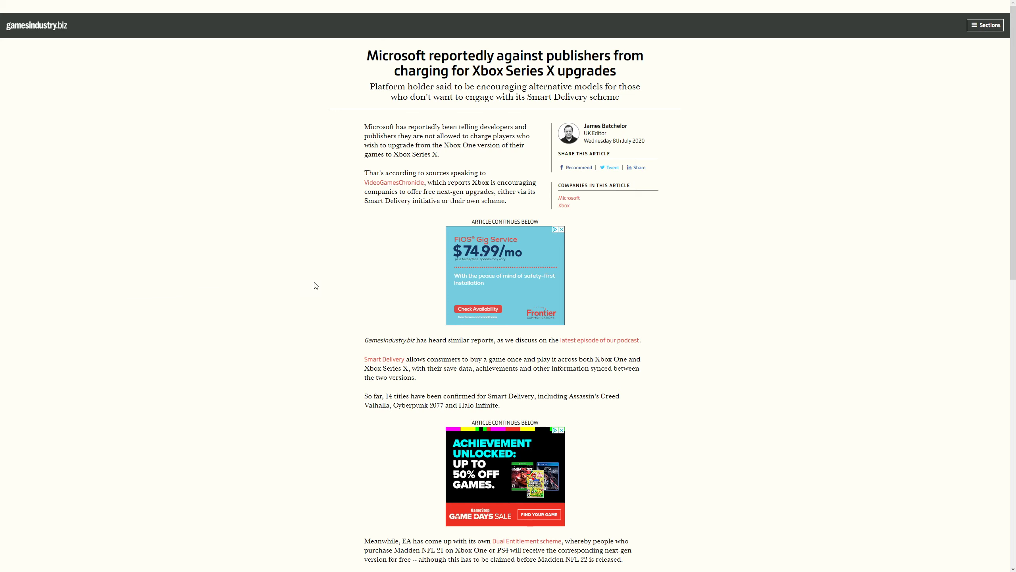
{"action": "mouse_move", "coordinate": [310, 284]}
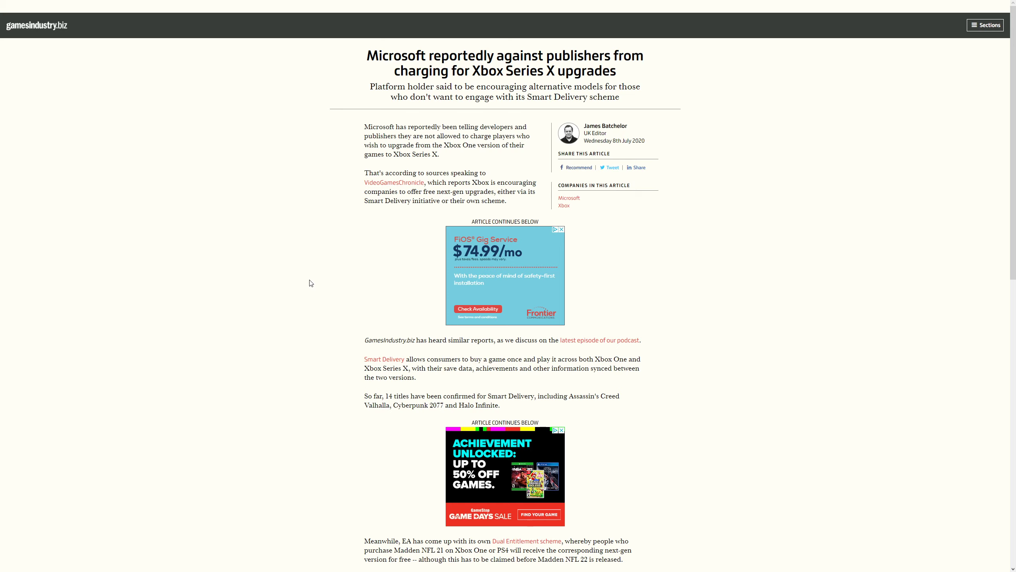
{"action": "mouse_move", "coordinate": [941, 541]}
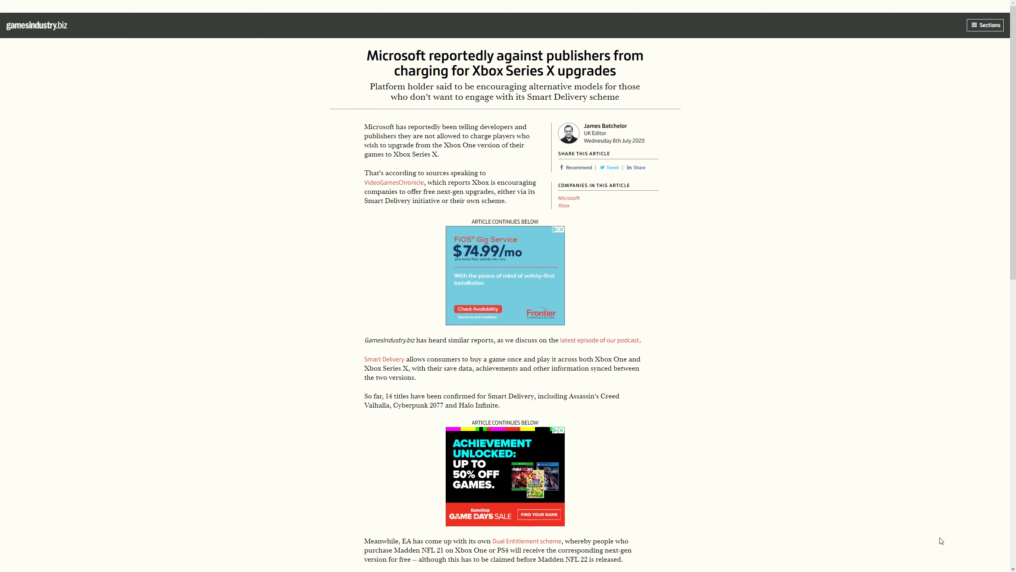